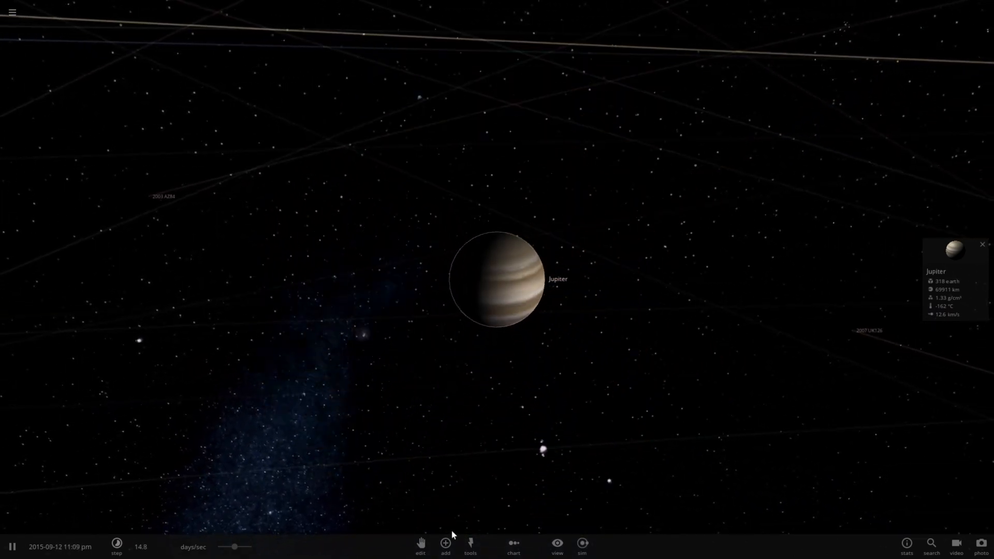
Bring up the Add catalogue and slow simulated time to minutes per second
click(443, 553)
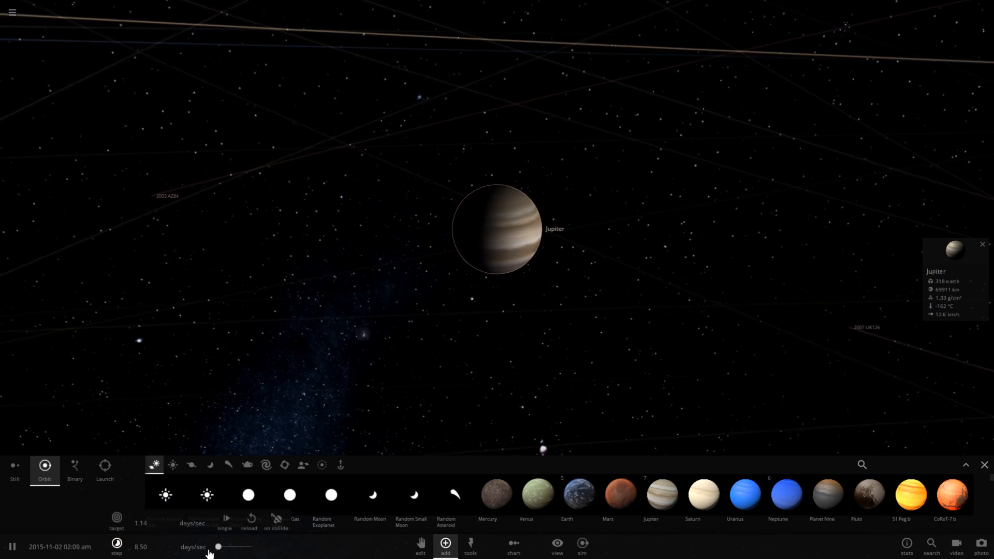
drag(218, 547, 236, 547)
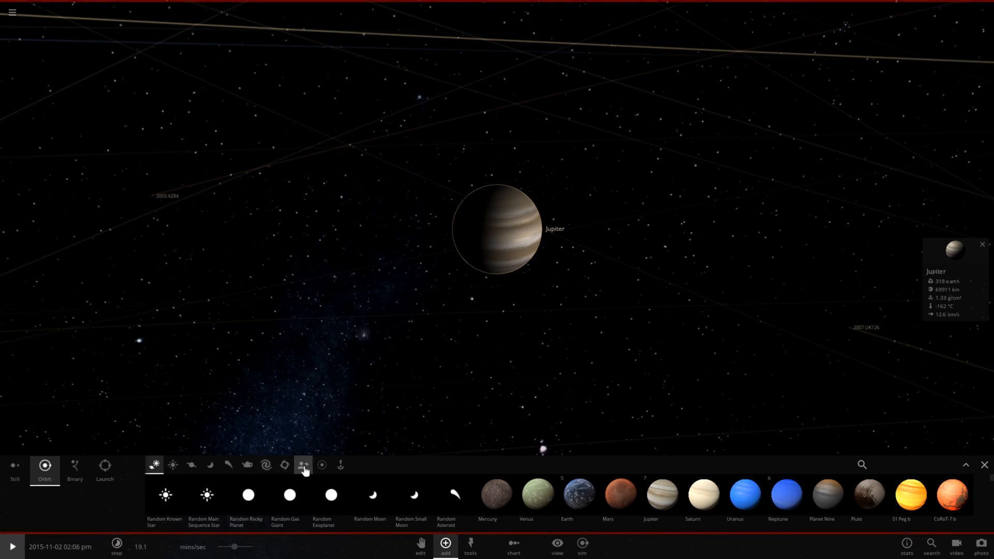
Show the sports balls catalogue and switch to Launch mode for placing the soccer ball
click(249, 465)
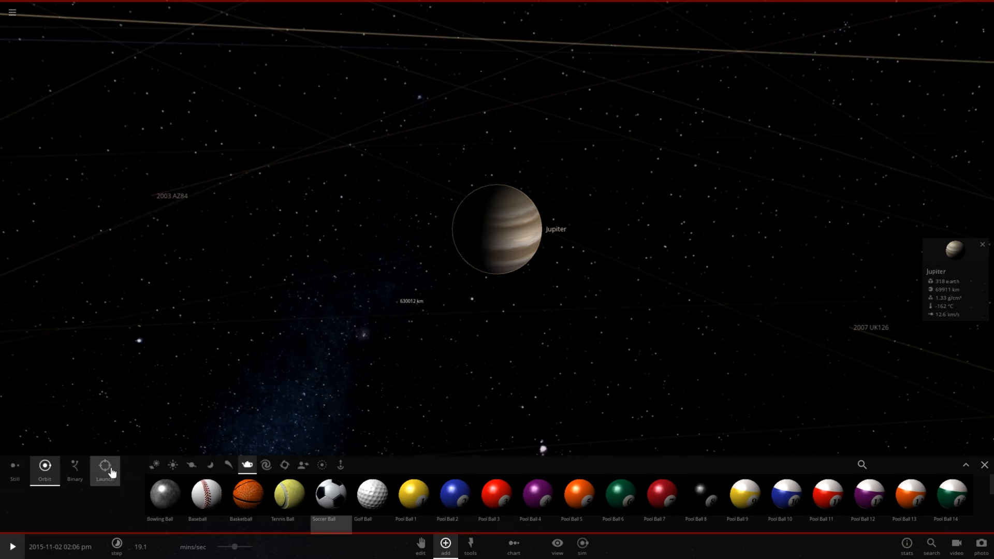
click(105, 466)
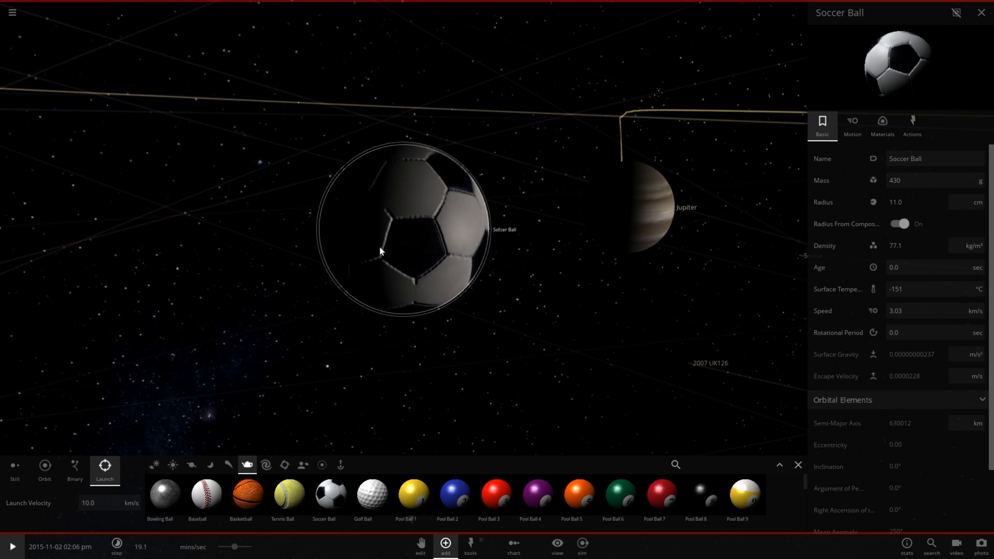
mouse_move(387, 226)
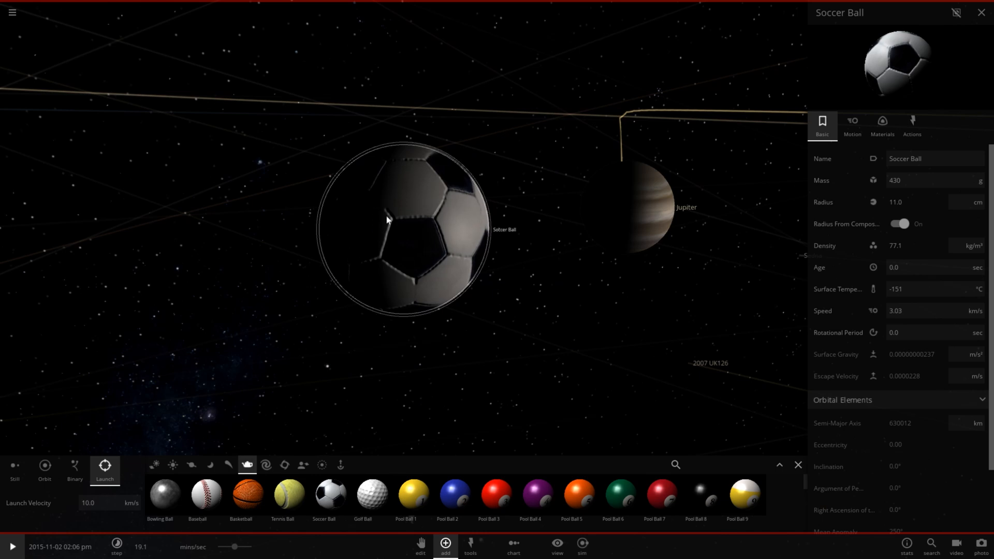
Set the soccer ball's radius to 69911 km, matching Jupiter's size
click(917, 202)
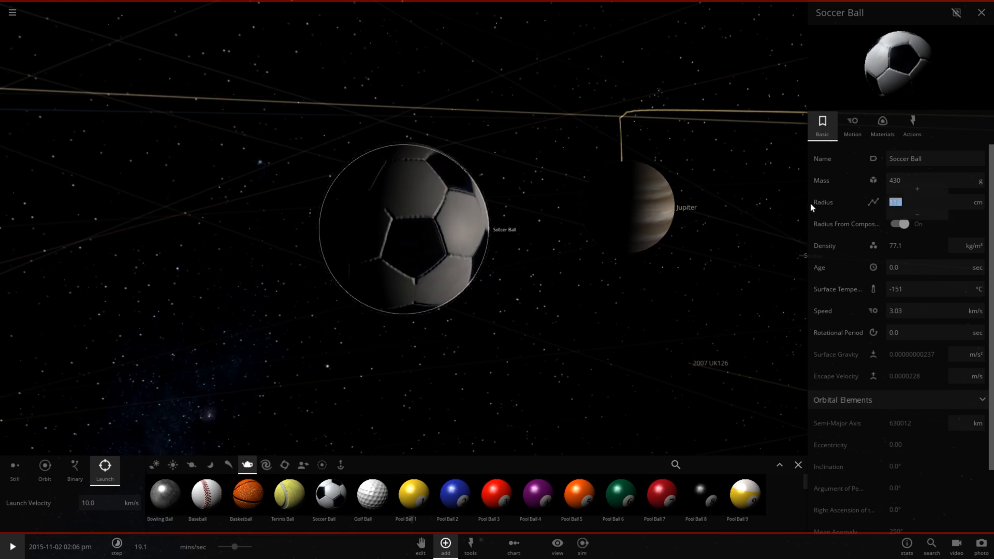
text(69911)
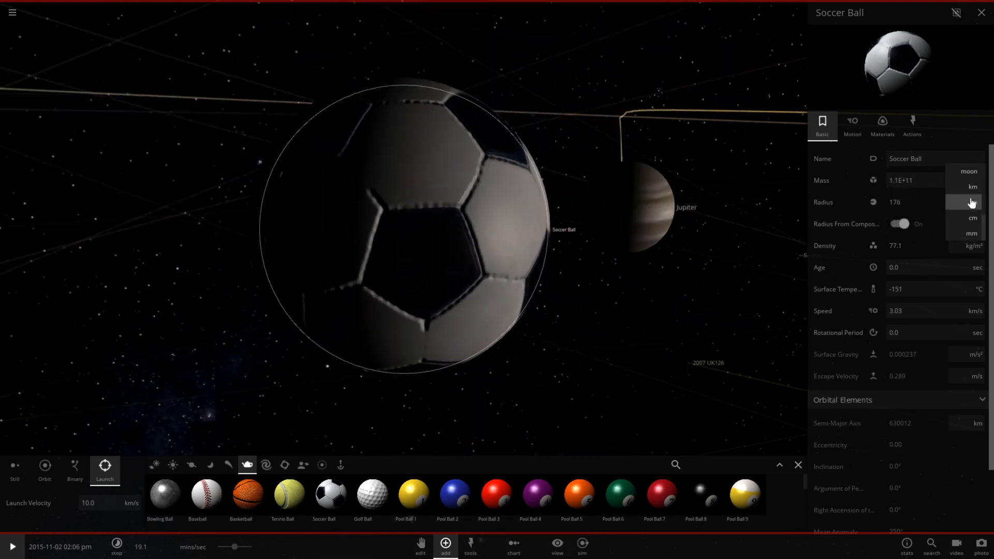
click(971, 186)
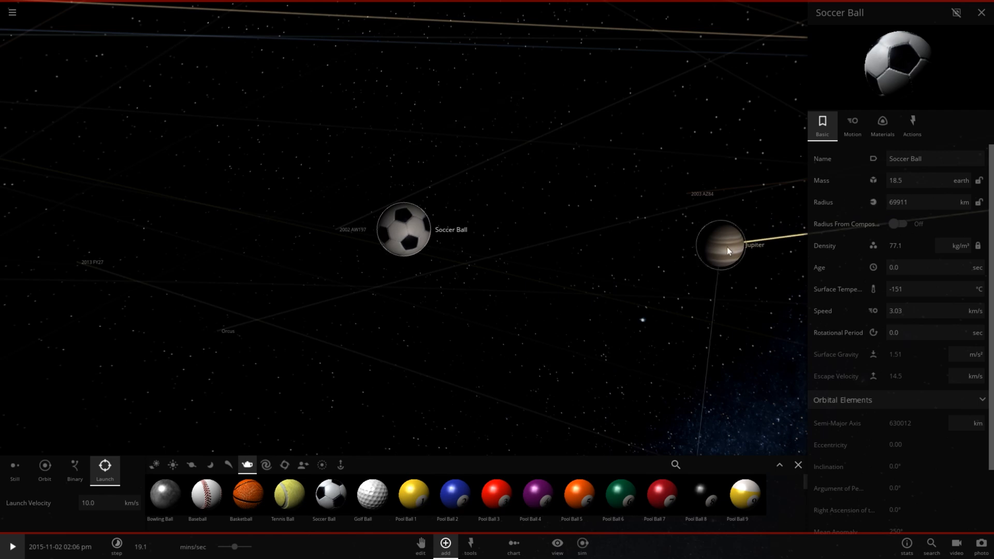
mouse_move(715, 236)
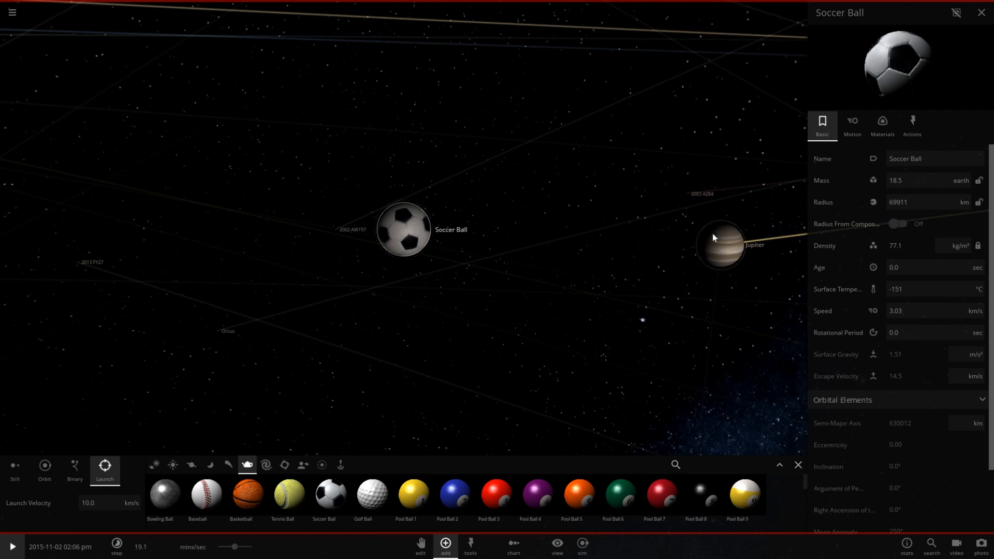
click(721, 247)
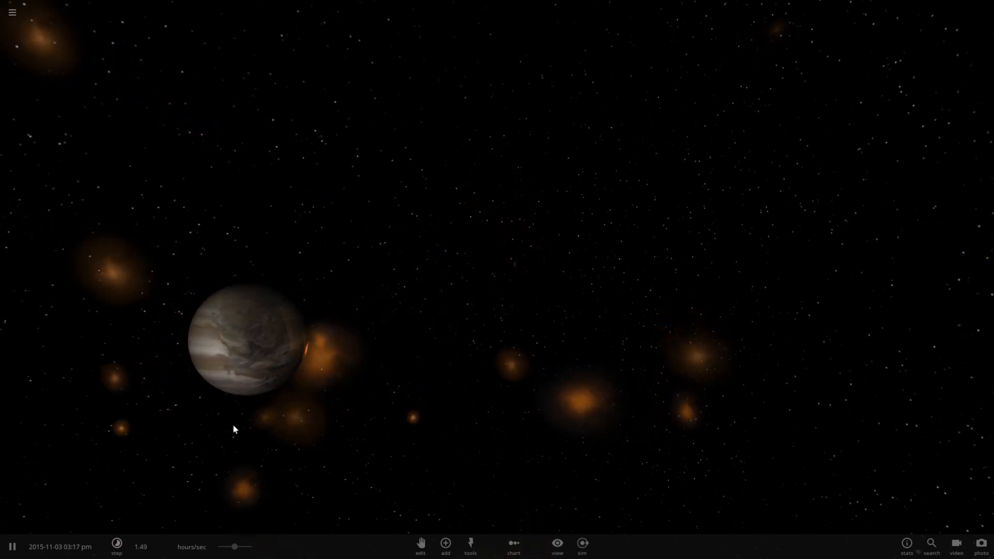
Select the merged, red-hot Jupiter after the soccer ball impact
click(246, 348)
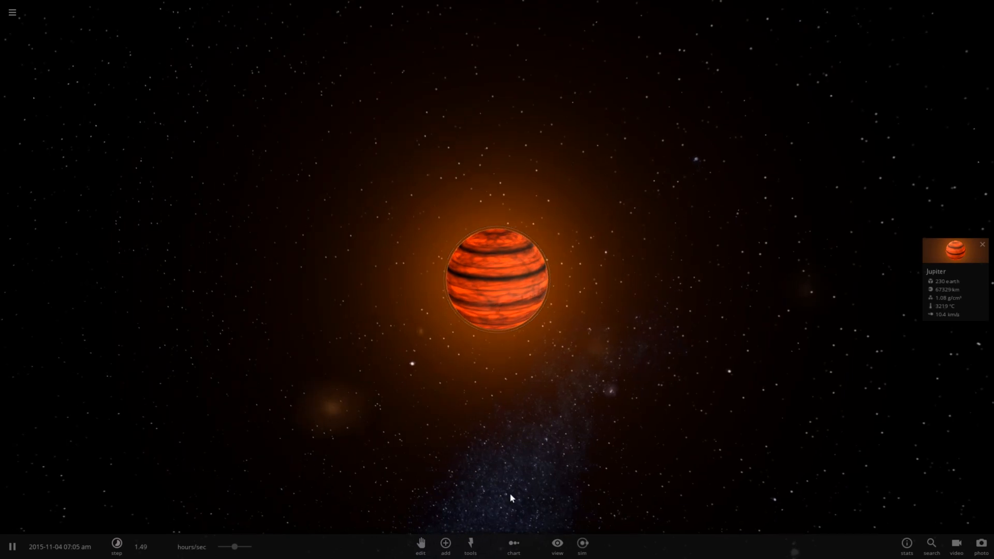
Show Jupiter's full properties: 230 Earth masses, 65,966 km radius, about 3123 °C
click(559, 545)
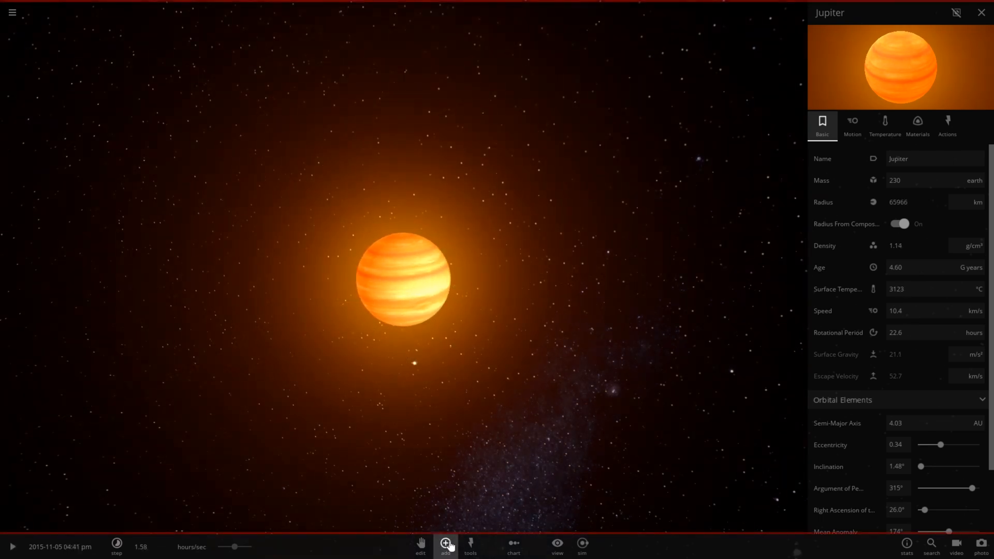
Browse the Add catalogue from Stars to Planets and close Jupiter's properties
click(446, 550)
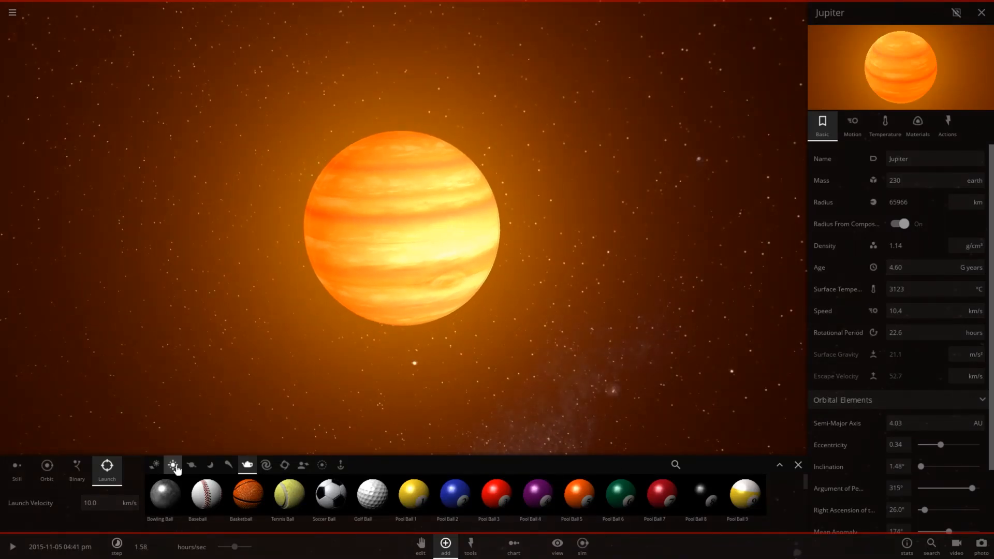
click(172, 466)
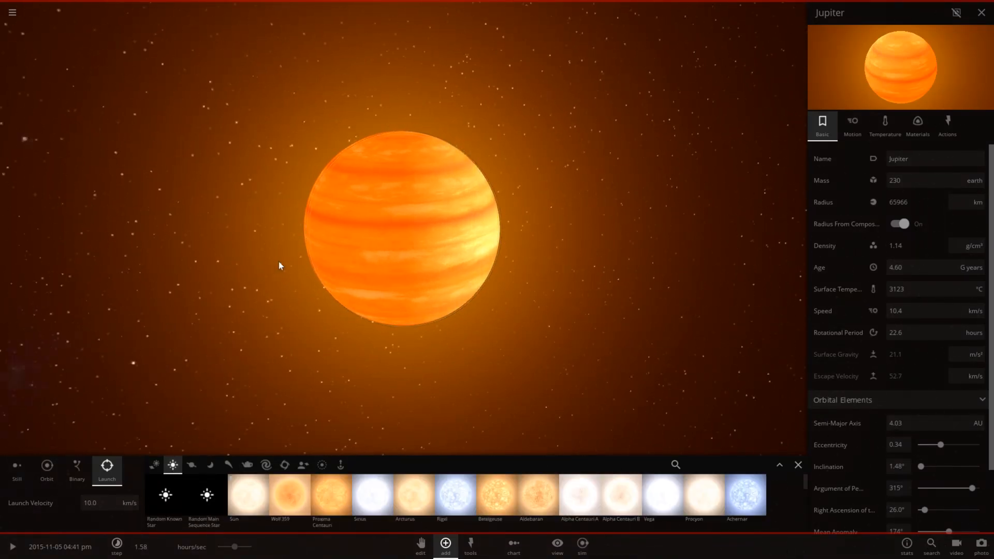
click(191, 466)
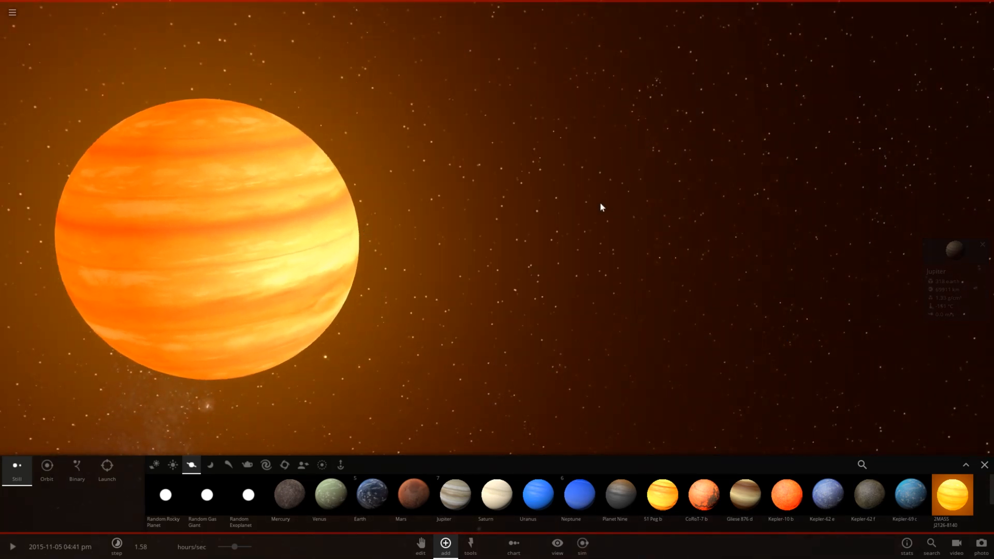
click(556, 545)
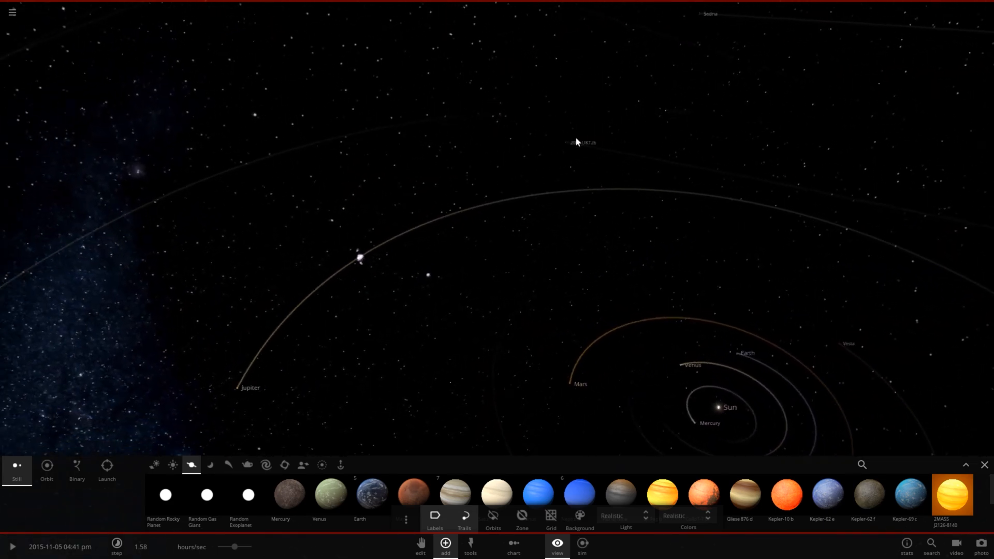
click(493, 515)
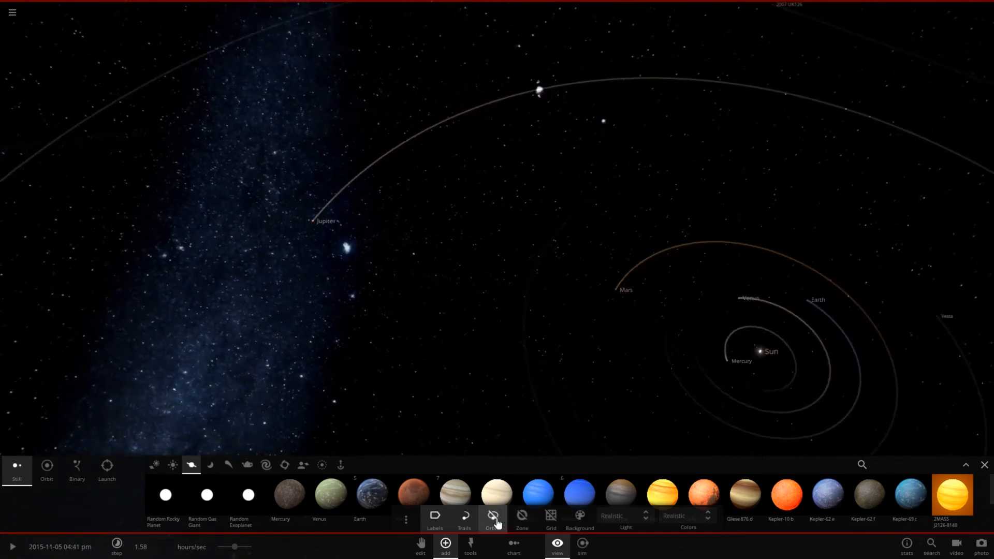
Show full orbit paths, frame the whole solar system, and start the simulation running
click(493, 516)
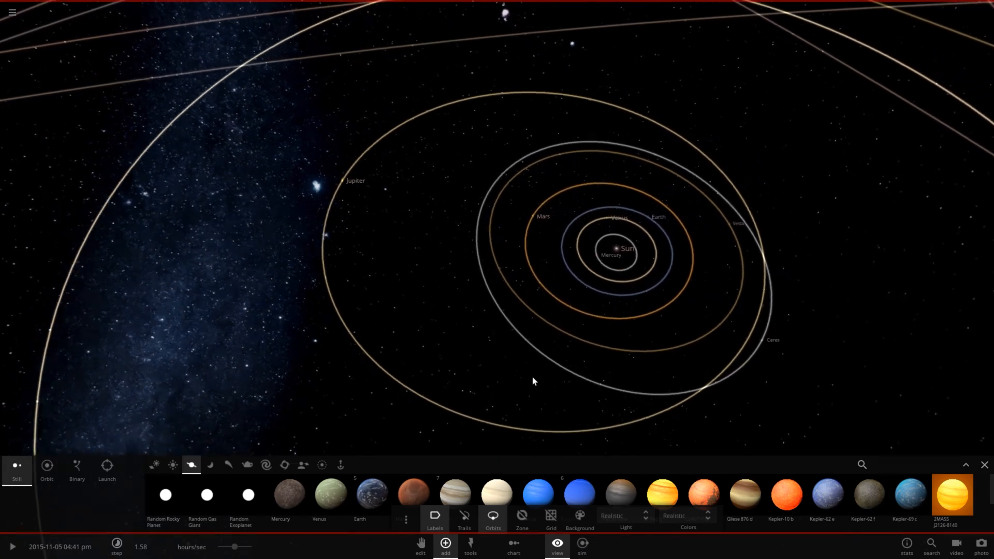
drag(532, 380, 511, 379)
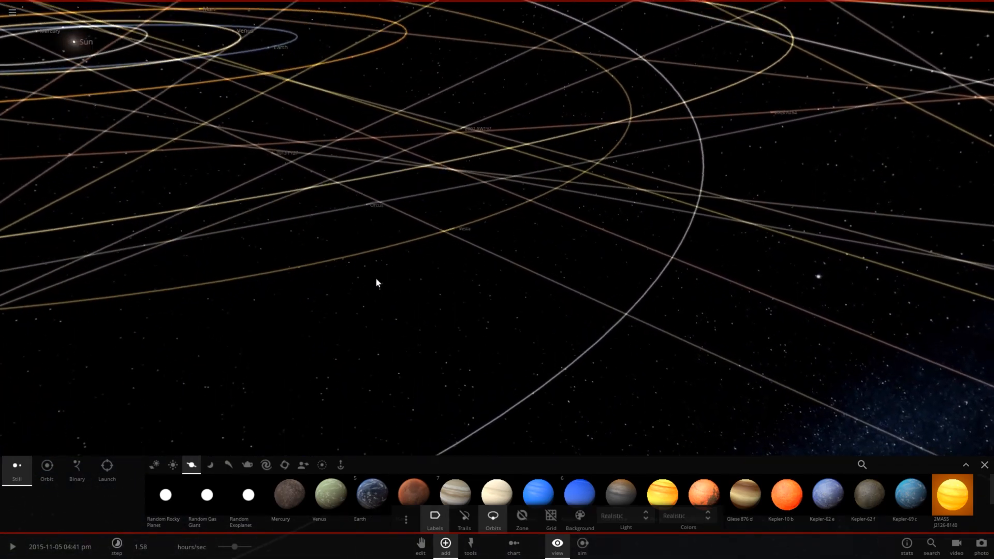
drag(377, 282, 247, 259)
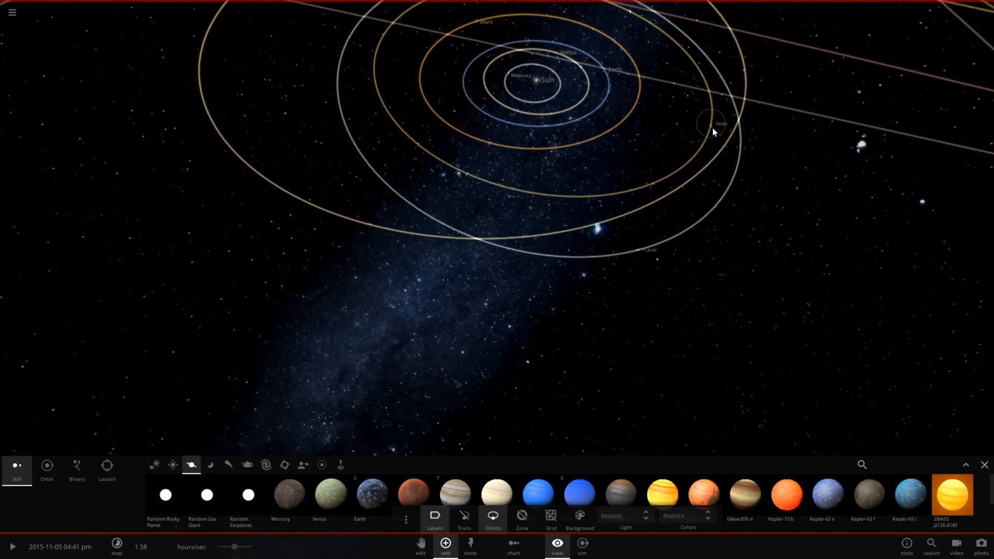
scroll(down, 3)
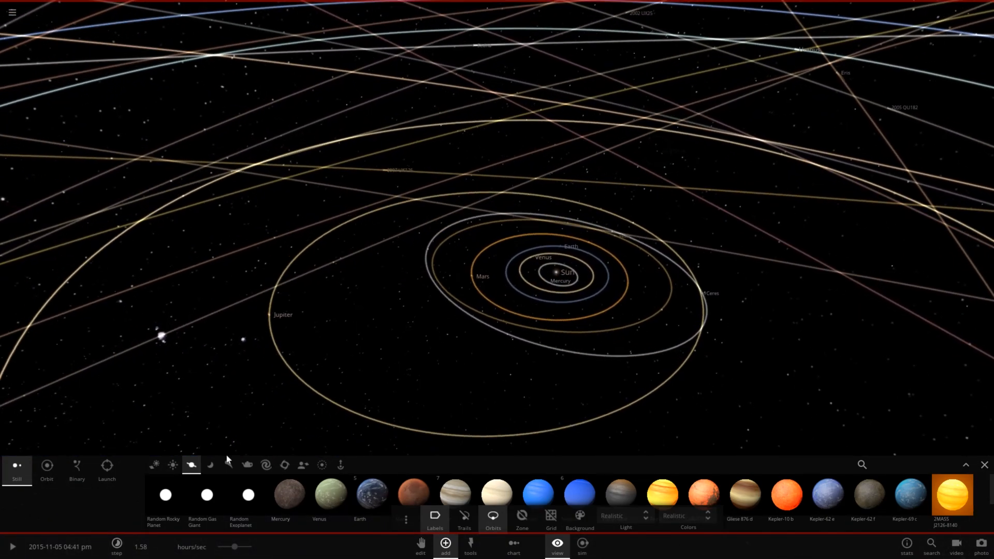
click(16, 546)
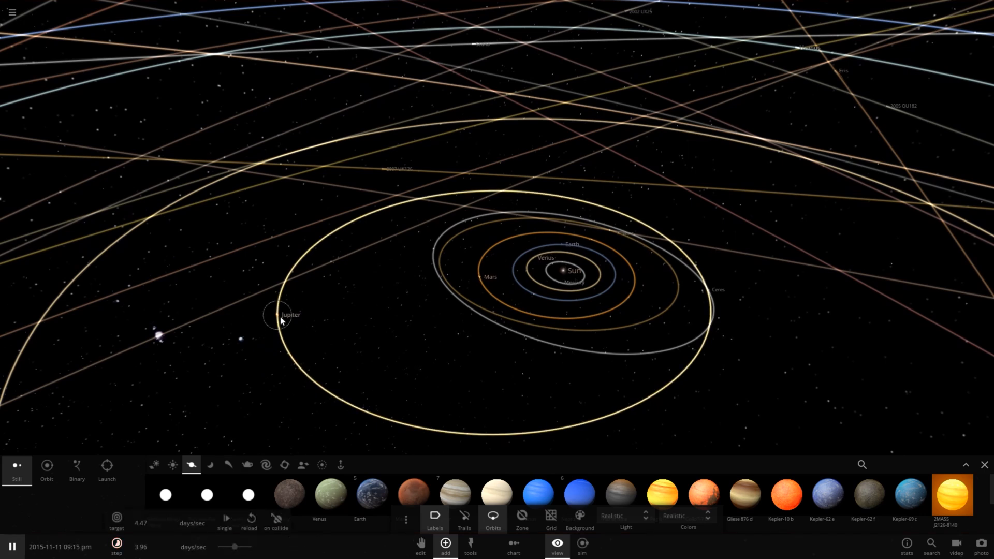
Pick out Jupiter while time runs forward toward the year 2407
click(273, 319)
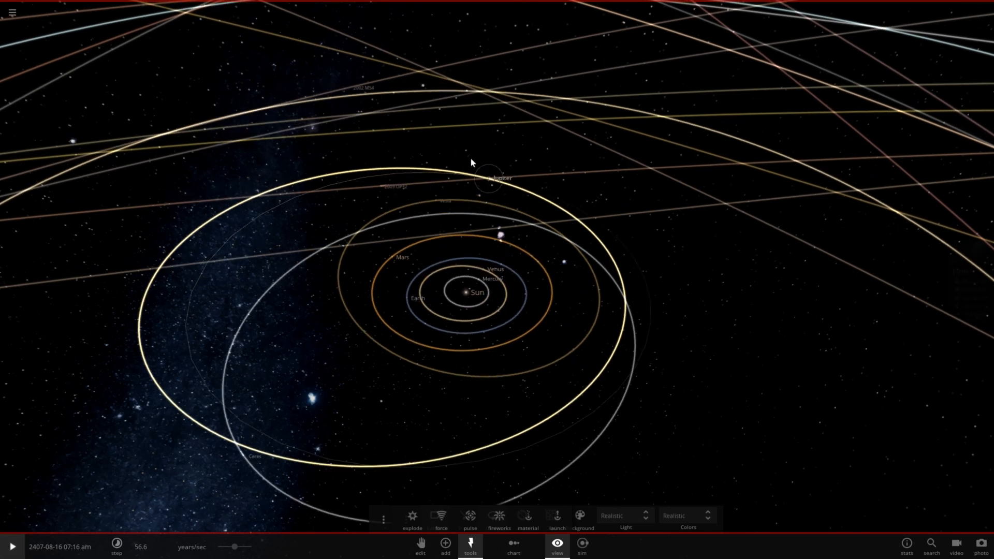
Show Jupiter's properties and resume the simulation toward year 5080, orbit 4.04 AU, eccentricity 0.35
click(488, 178)
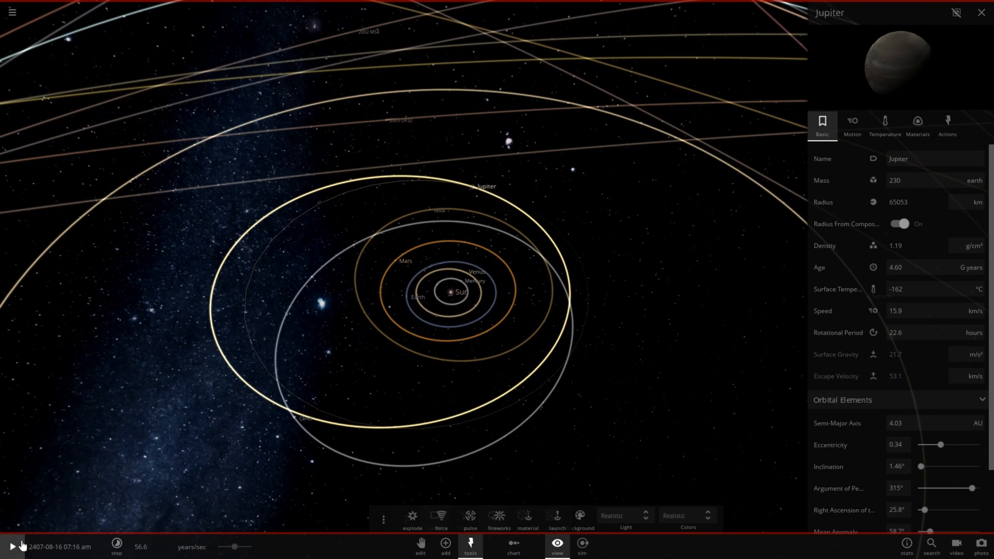
click(12, 547)
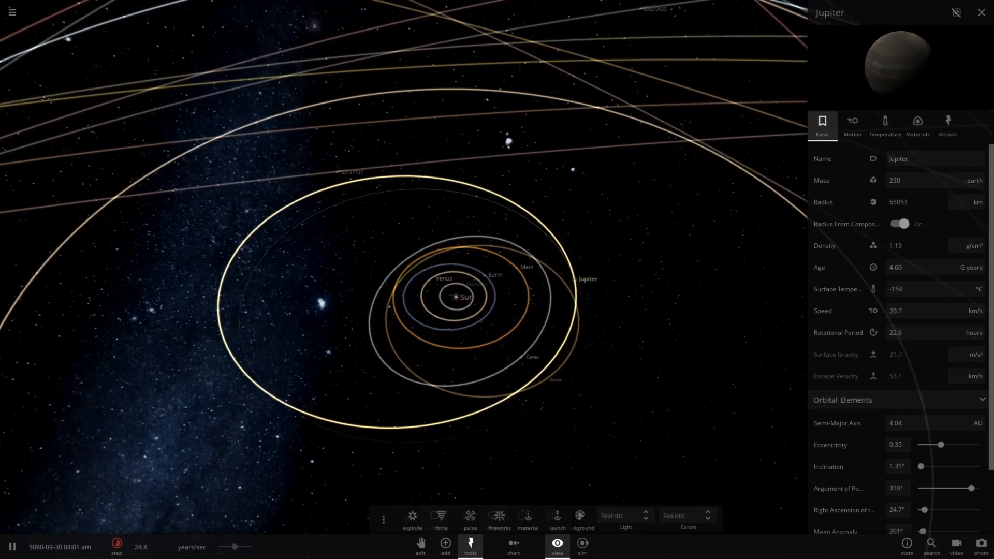
Run the simulation at months per second, watching the inner orbits distort around Jupiter's
click(13, 545)
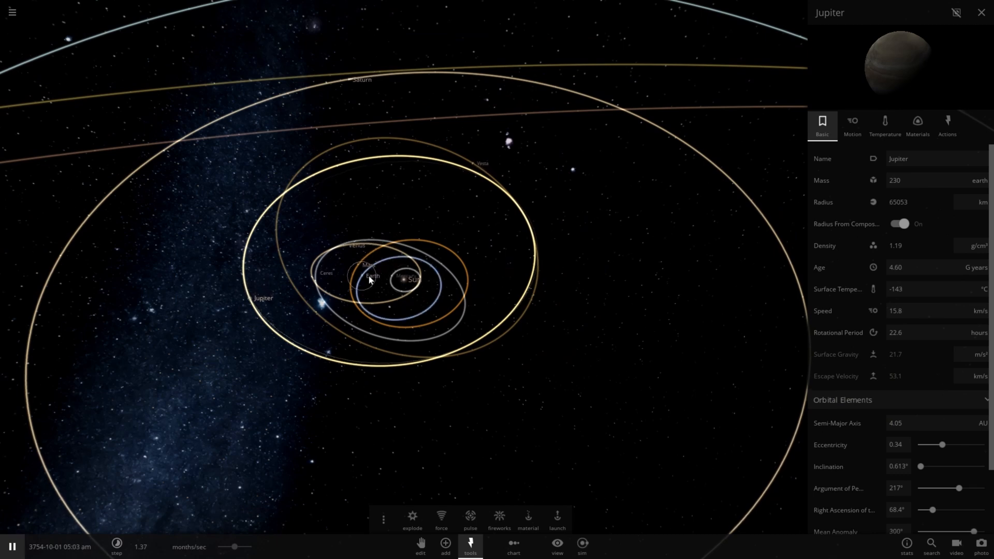
Inspect Earth's frozen temperature and its 1.08 AU, 0.25-eccentricity orbit, then dismiss the panel
click(367, 279)
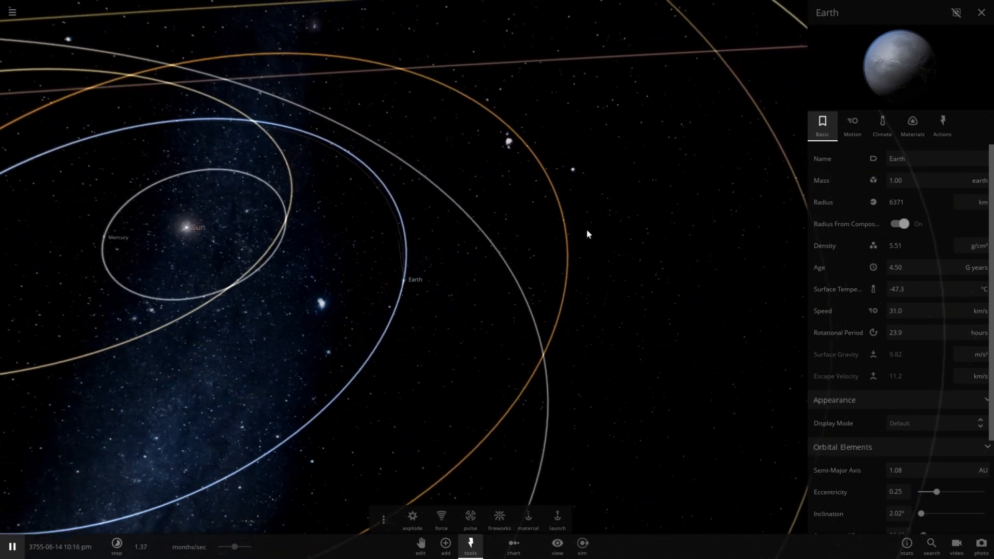
click(852, 126)
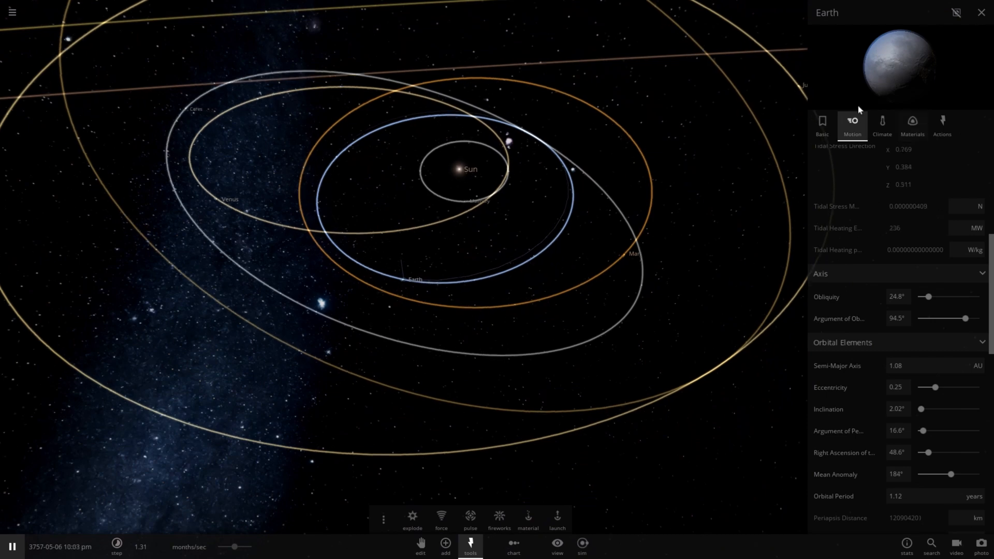
click(882, 125)
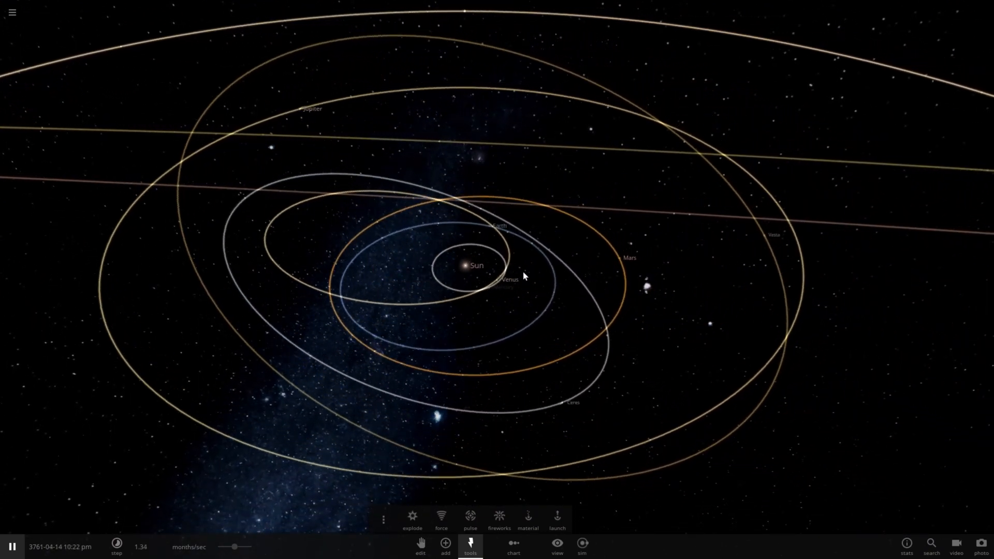
Select Venus to examine its post-impact orbit next
click(499, 279)
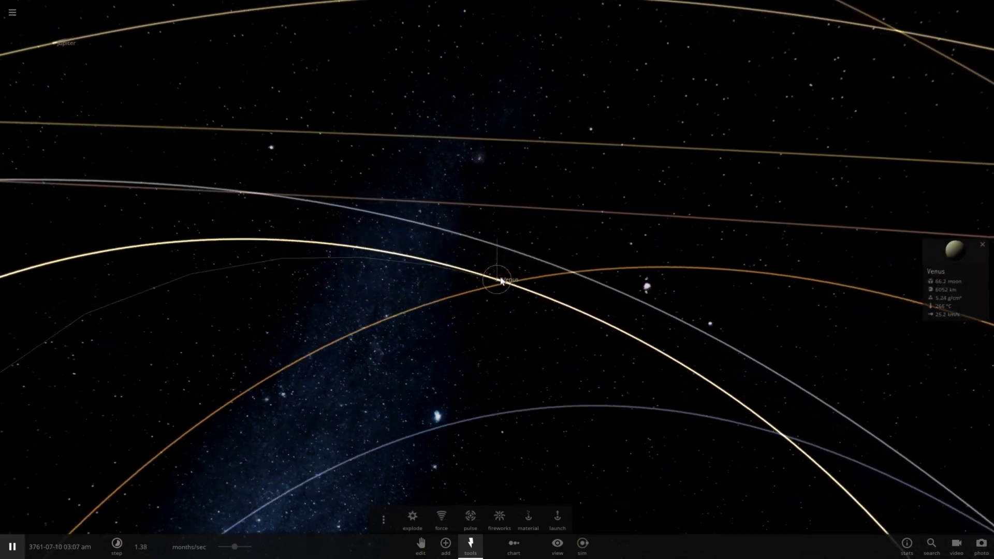